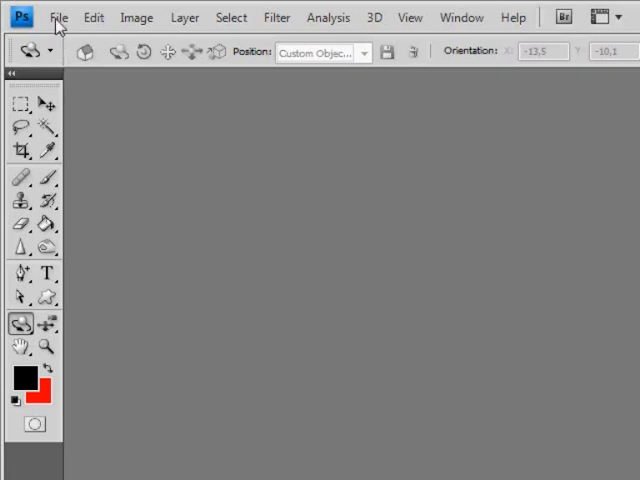
Create a 1000×1000 px, 300 ppi document with transparent background and add an empty layer.
{"action": "left_click", "coordinate": [58, 16]}
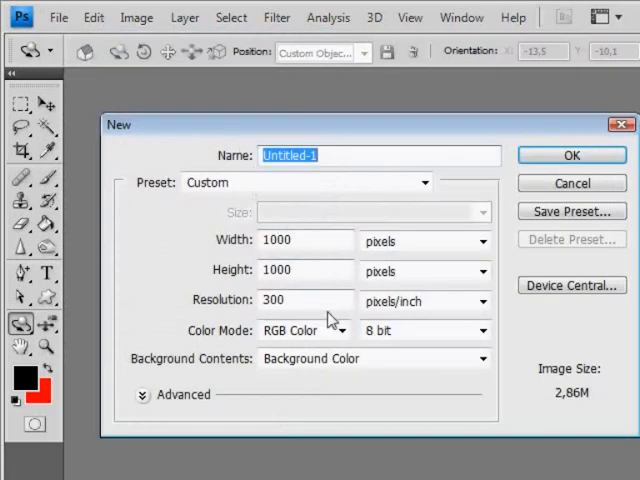
{"action": "left_click", "coordinate": [484, 358]}
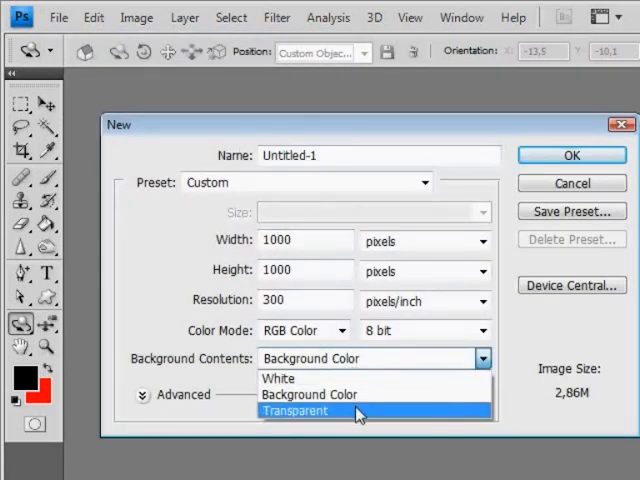
{"action": "left_click", "coordinate": [296, 412]}
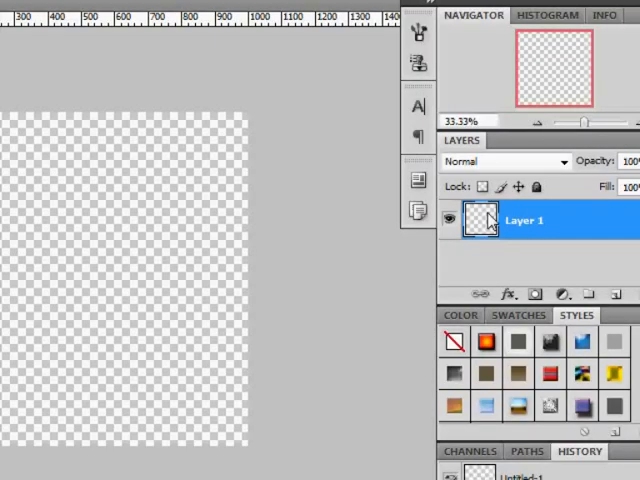
{"action": "left_click", "coordinate": [616, 294]}
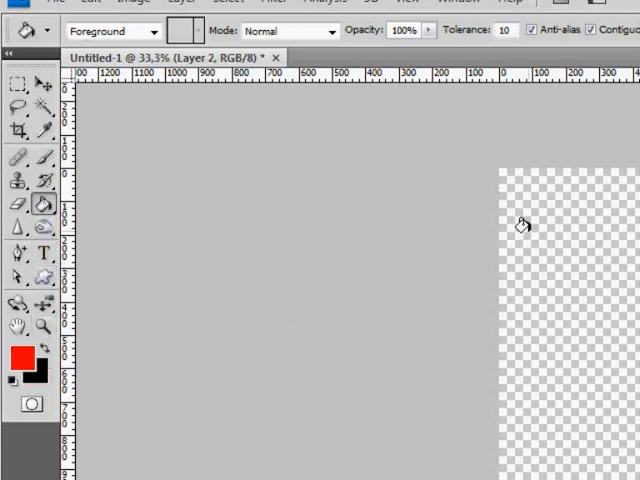
Fill the layer red, add white 'Coca Cola' script text and rotate it 90° counter-clockwise.
{"action": "left_click", "coordinate": [40, 272]}
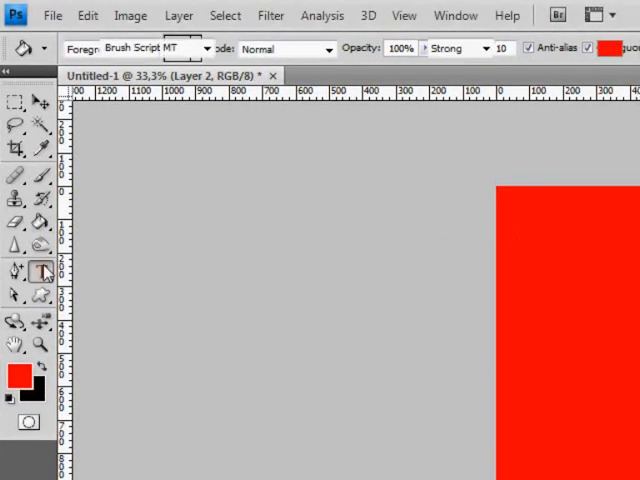
{"action": "left_click", "coordinate": [322, 48]}
{"action": "type", "text": "C"}
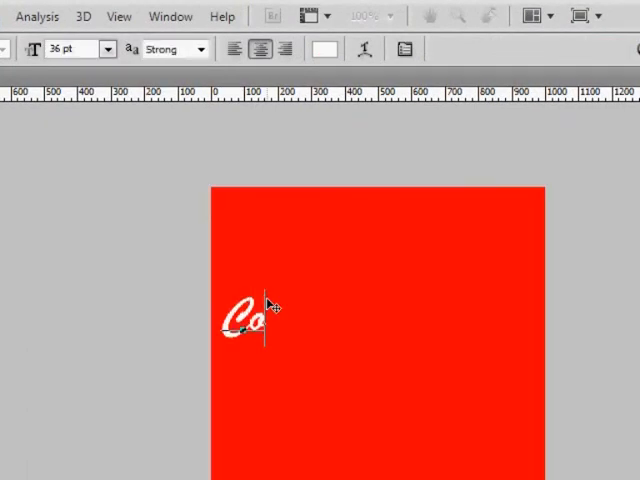
{"action": "type", "text": "oca Cola"}
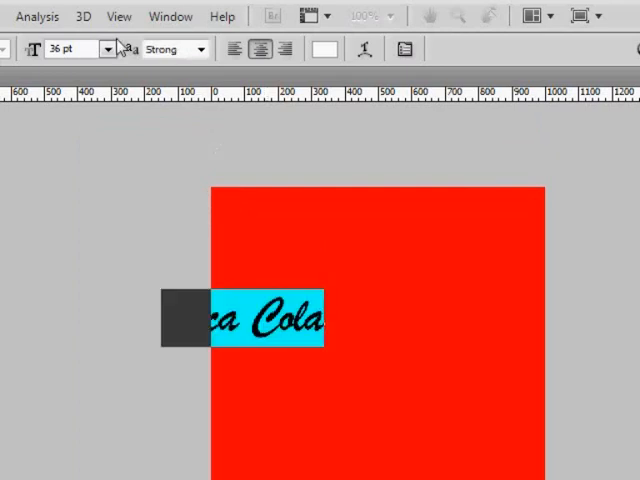
{"action": "left_click", "coordinate": [60, 16]}
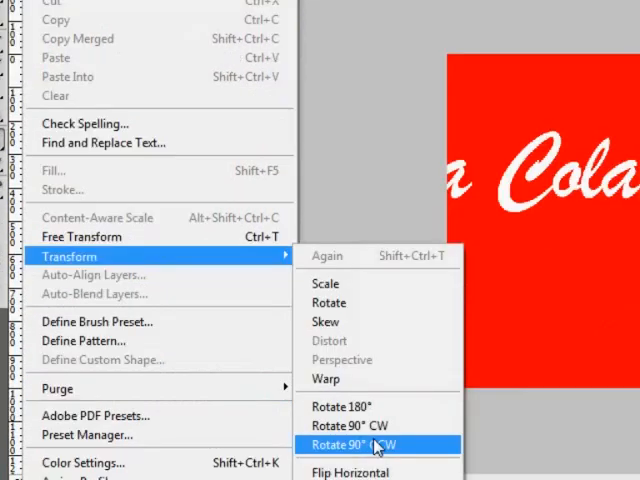
{"action": "left_click", "coordinate": [360, 444]}
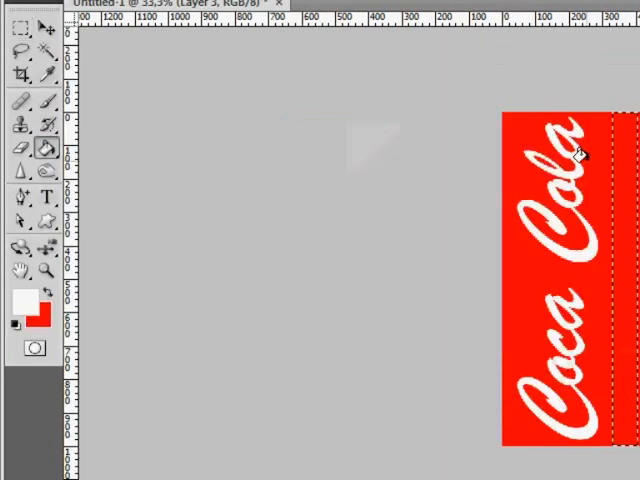
Fill a narrow vertical strip selection with white on its own layer beside the lettering.
{"action": "left_click", "coordinate": [182, 12]}
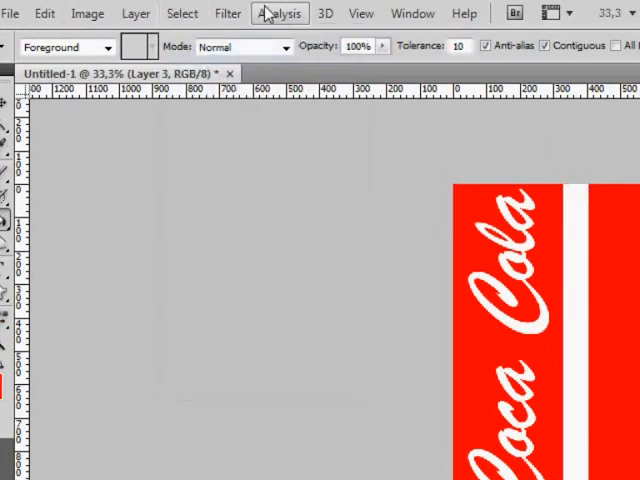
{"action": "left_click", "coordinate": [228, 12]}
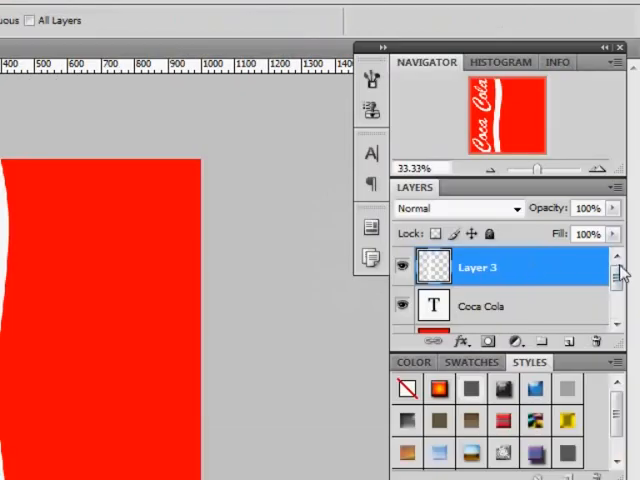
Wrap the red label layer into a 3D soda can via New Shape From Layer > Soda Can.
{"action": "scroll", "scroll_direction": "down", "scroll_amount": 3}
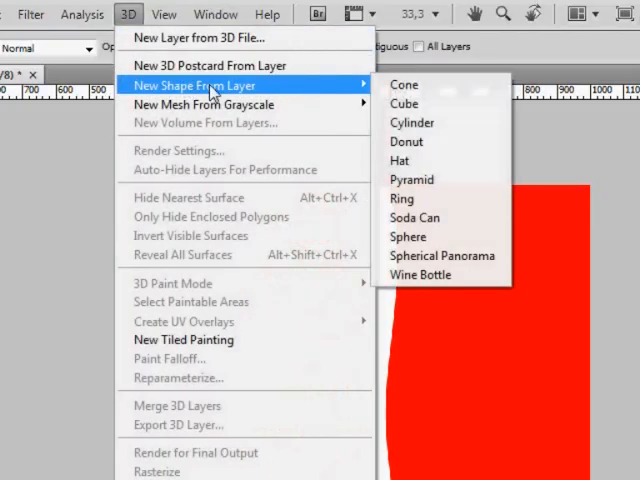
{"action": "mouse_move", "coordinate": [420, 218]}
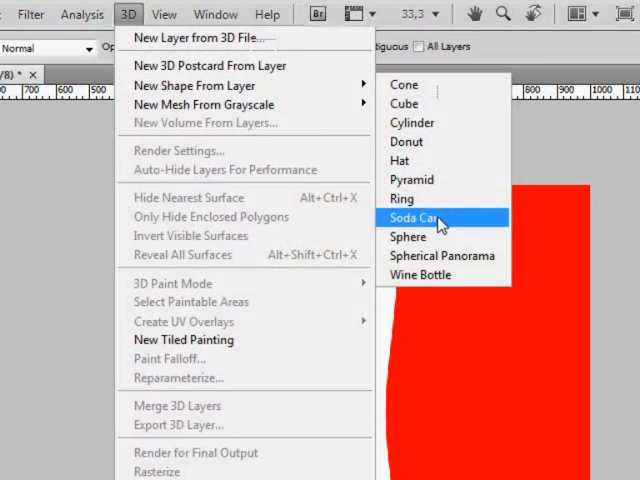
{"action": "left_click", "coordinate": [420, 218]}
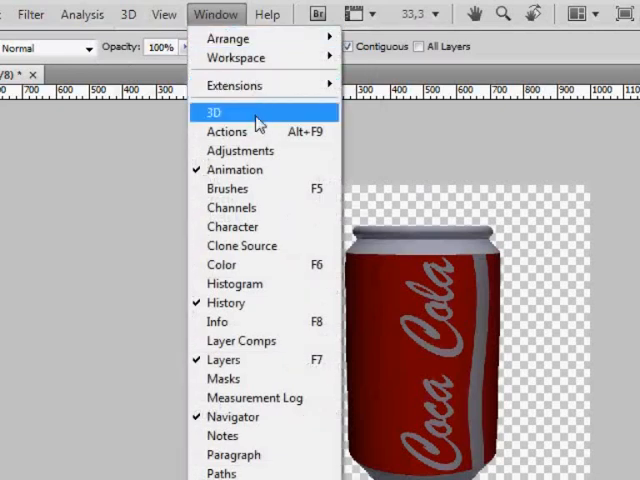
Set Cap_Material to 80% gloss/45% shine and Label_Material to 60%/30% in the 3D panel.
{"action": "left_click", "coordinate": [212, 112]}
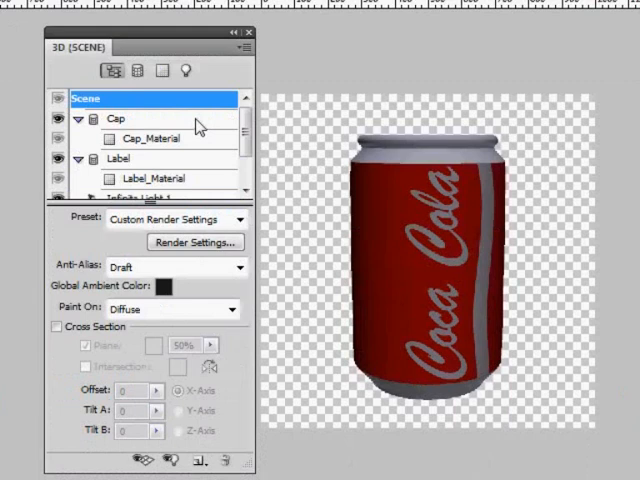
{"action": "mouse_move", "coordinate": [164, 144]}
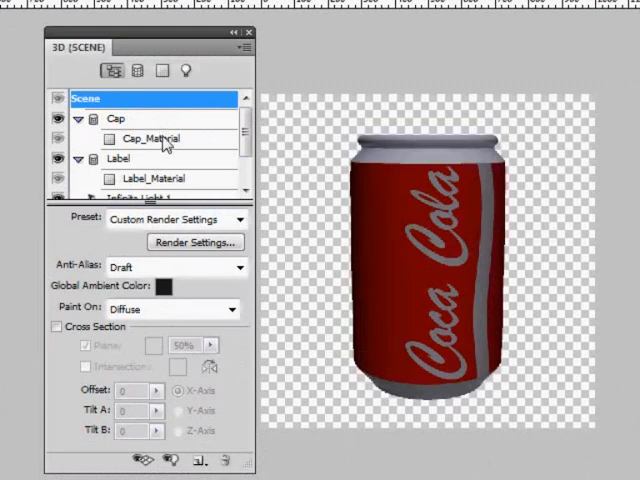
{"action": "left_click", "coordinate": [144, 138]}
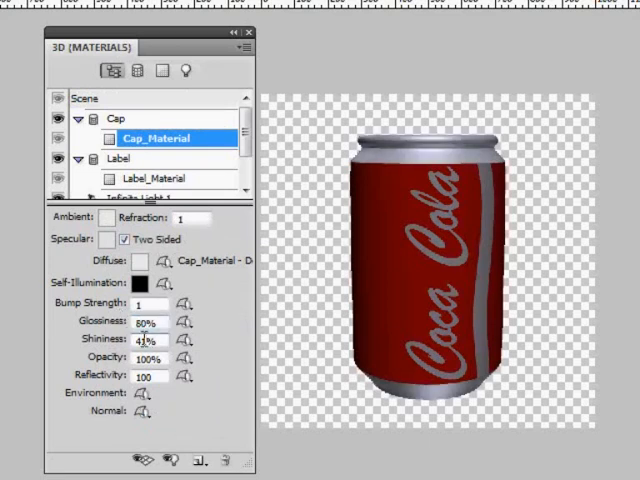
{"action": "left_click", "coordinate": [146, 340]}
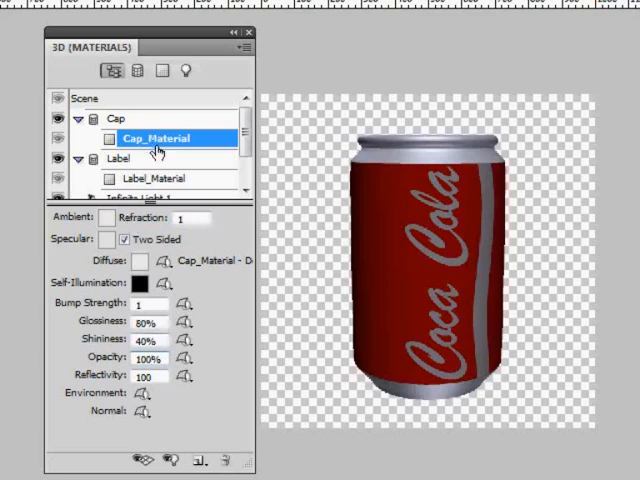
{"action": "left_click", "coordinate": [162, 178]}
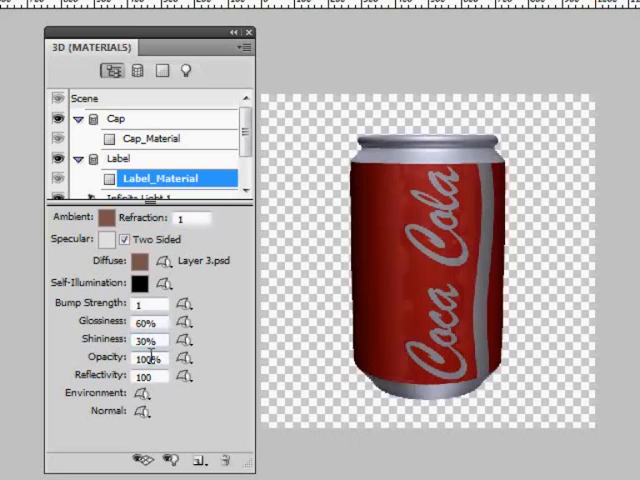
{"action": "left_click", "coordinate": [188, 70]}
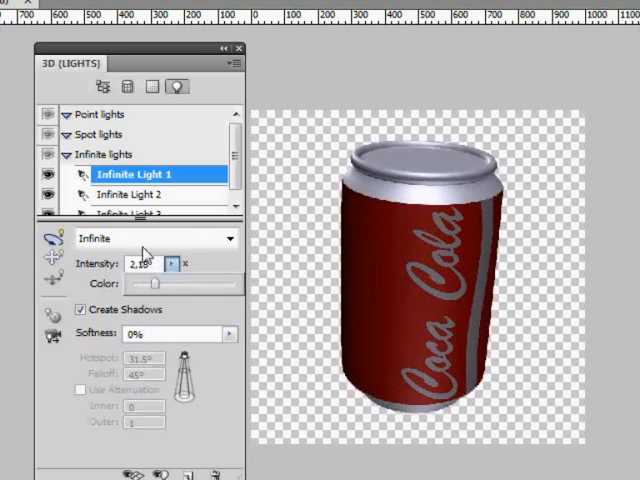
Set Infinite Light 1 intensity to 2.18 and another infinite light to 1.15, showing light guides.
{"action": "left_click", "coordinate": [150, 194]}
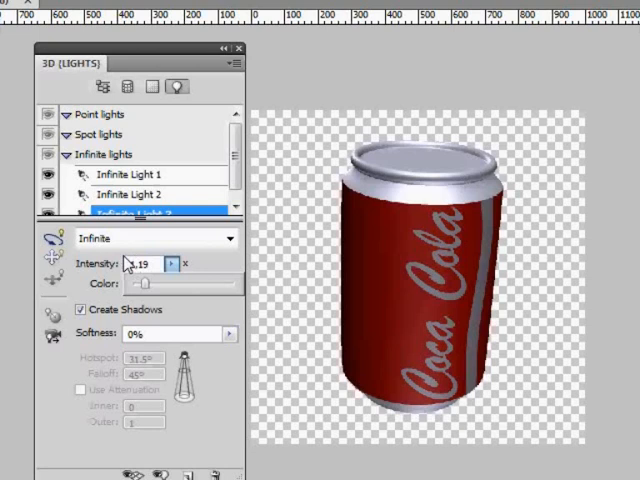
{"action": "left_click", "coordinate": [118, 288]}
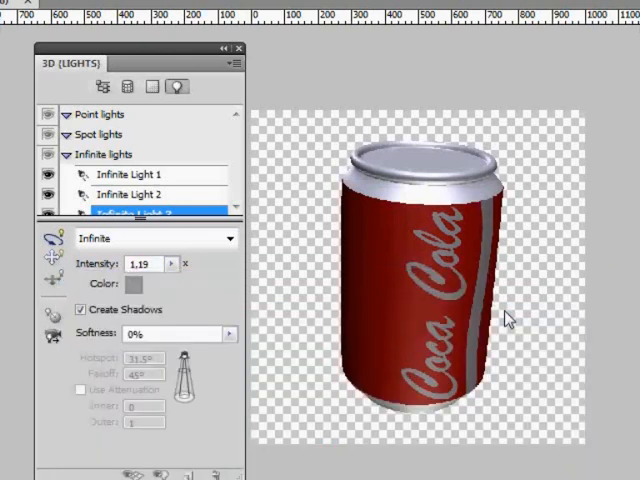
{"action": "left_click", "coordinate": [124, 194]}
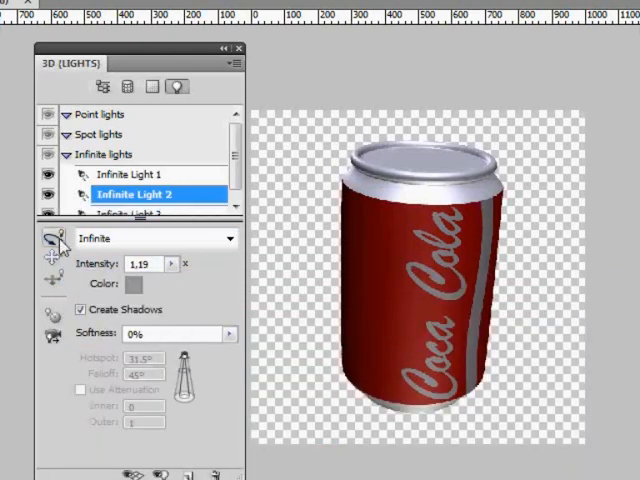
{"action": "left_click", "coordinate": [140, 174]}
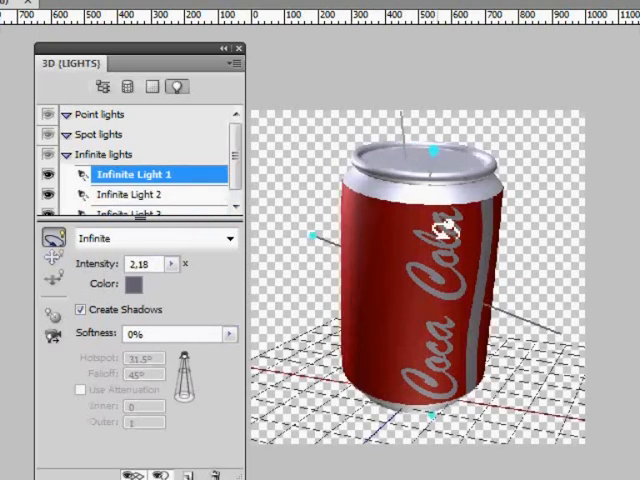
Rotate Infinite Light 2 so the can shows glossy bright red highlights.
{"action": "left_click", "coordinate": [140, 194]}
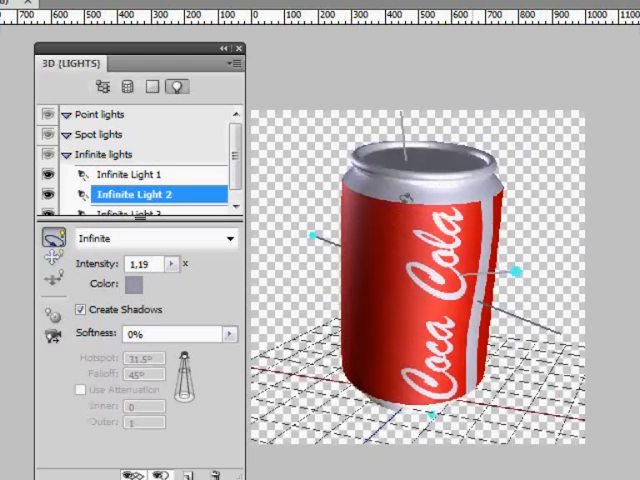
{"action": "left_click", "coordinate": [130, 212]}
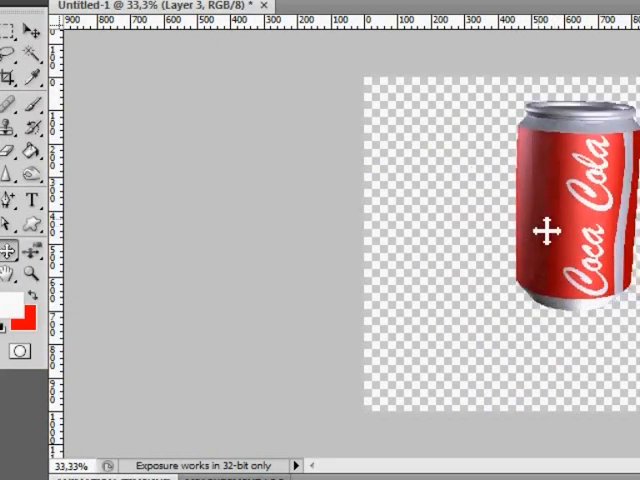
Move the can toward the canvas's left and duplicate its layer as 'Layer 3 copy'.
{"action": "left_click_drag", "start_coordinate": [540, 228], "coordinate": [548, 244]}
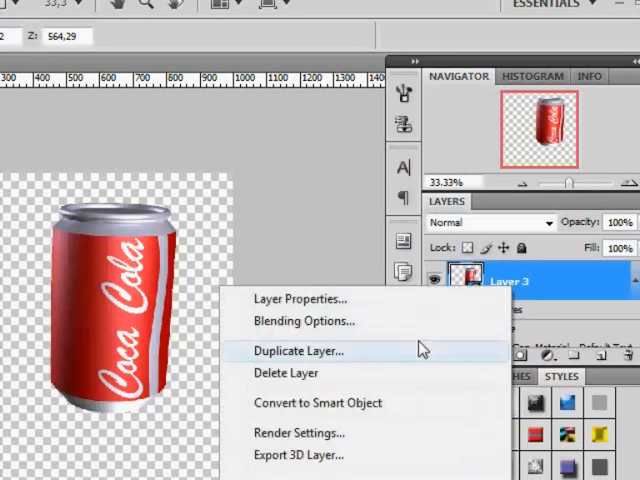
{"action": "left_click", "coordinate": [296, 350]}
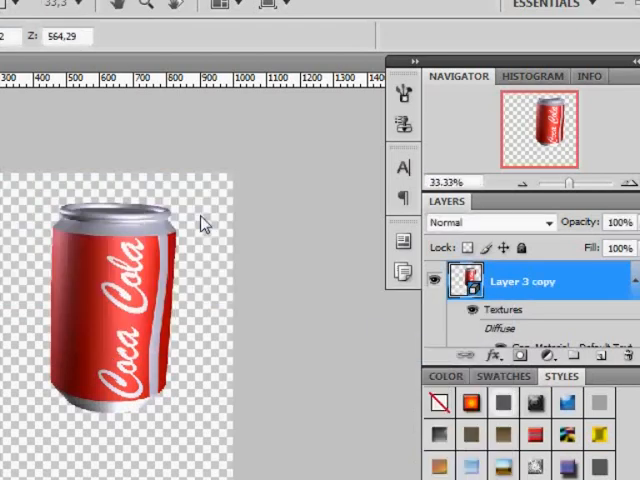